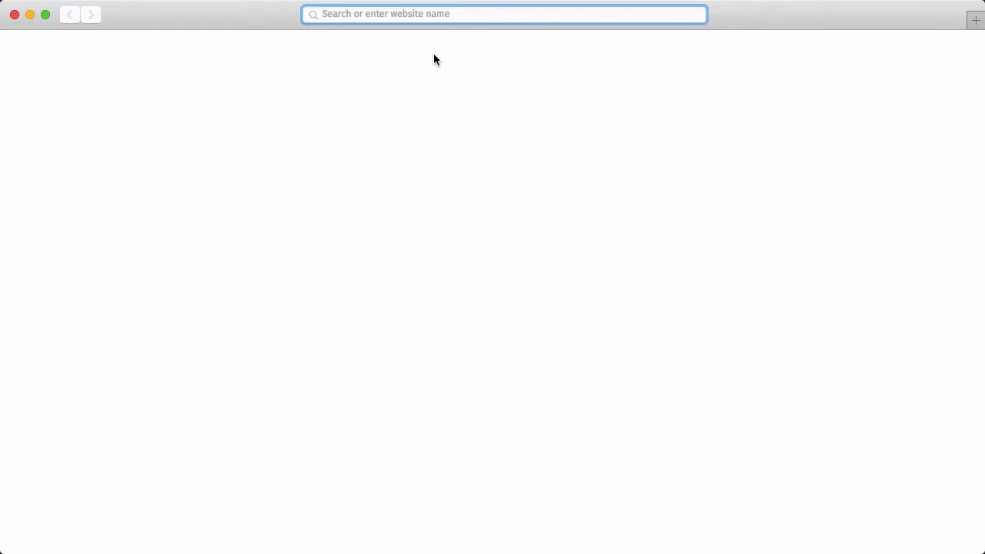
type("http://localhost/files/test.mp3")
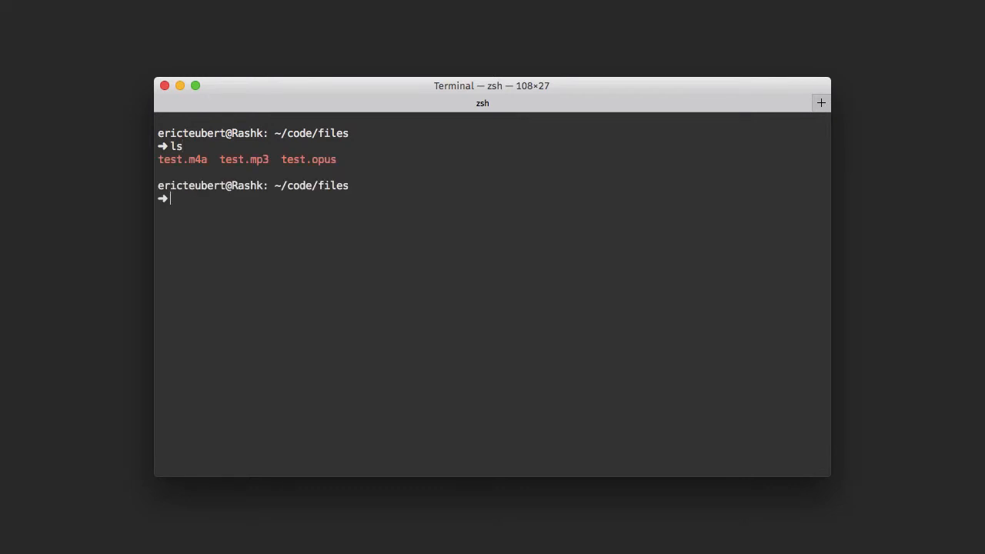
List ~/code/files with the la alias, showing test.m4a, test.mp3 and test.opus
type("la")
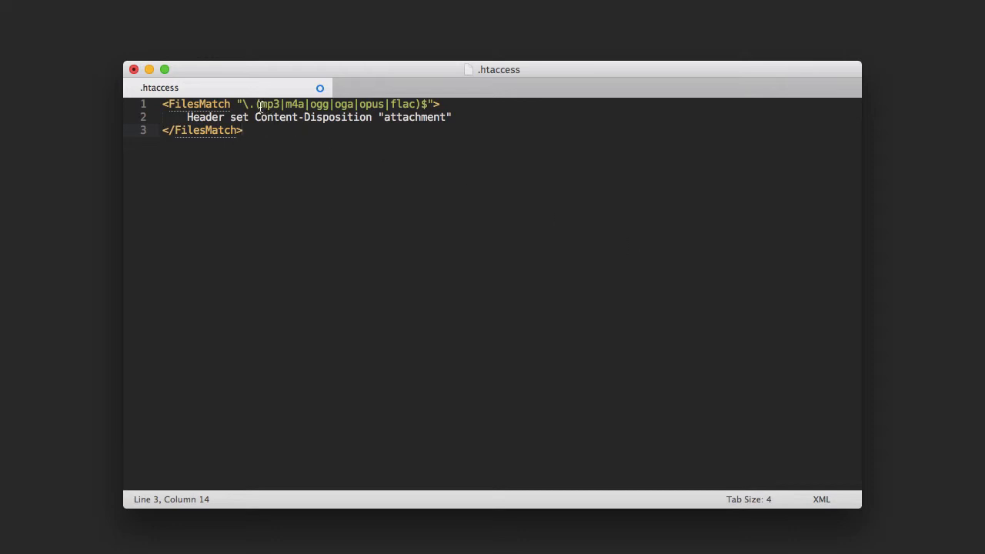
Review the FilesMatch audio-extension pattern and the "attachment" Content-Disposition value, then save
left_click_drag(259, 103, 413, 103)
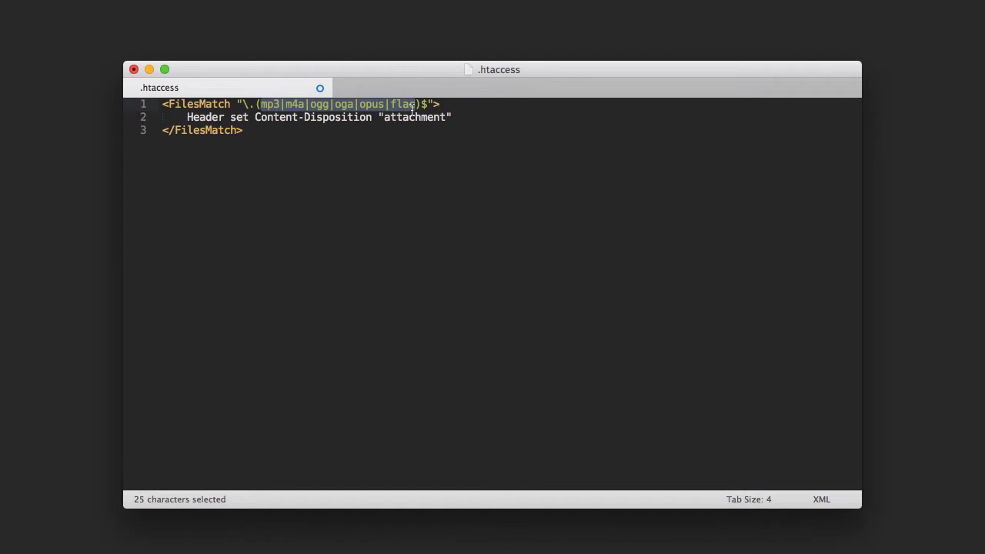
mouse_move(403, 138)
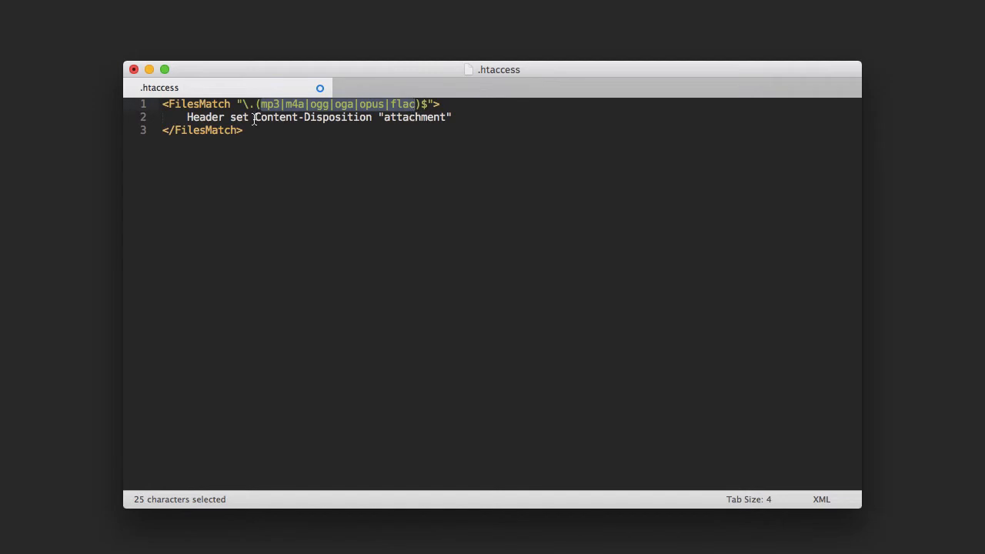
left_click(324, 117)
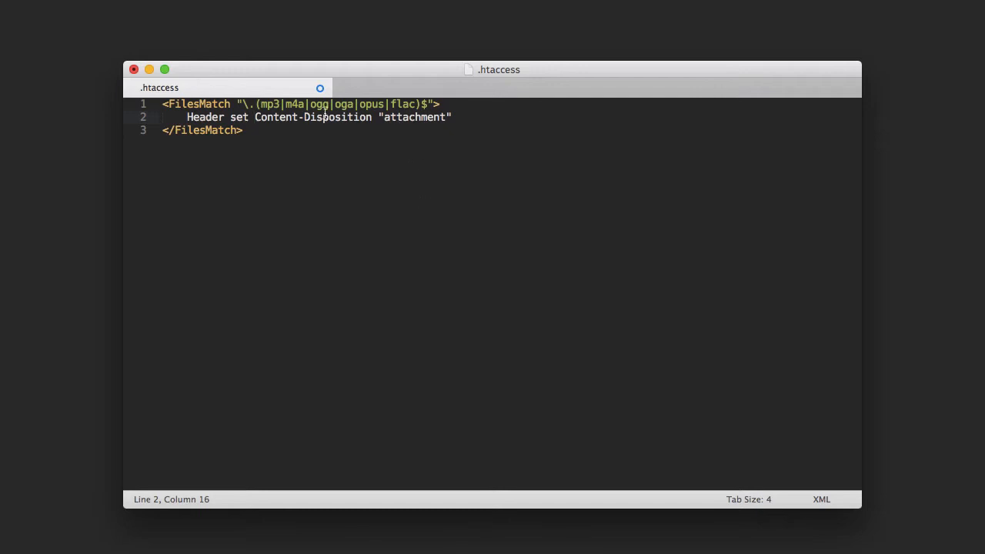
double_click(415, 117)
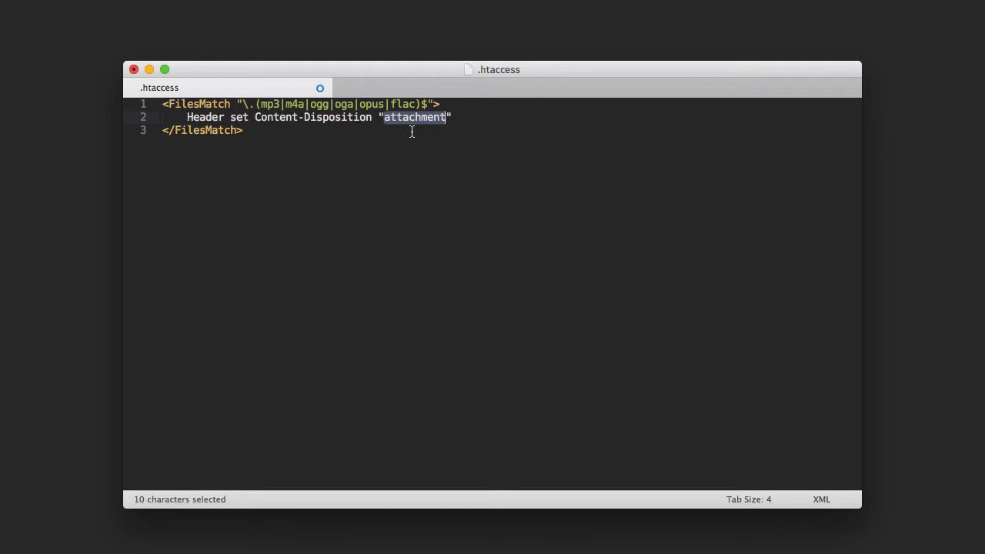
key("cmd+s")
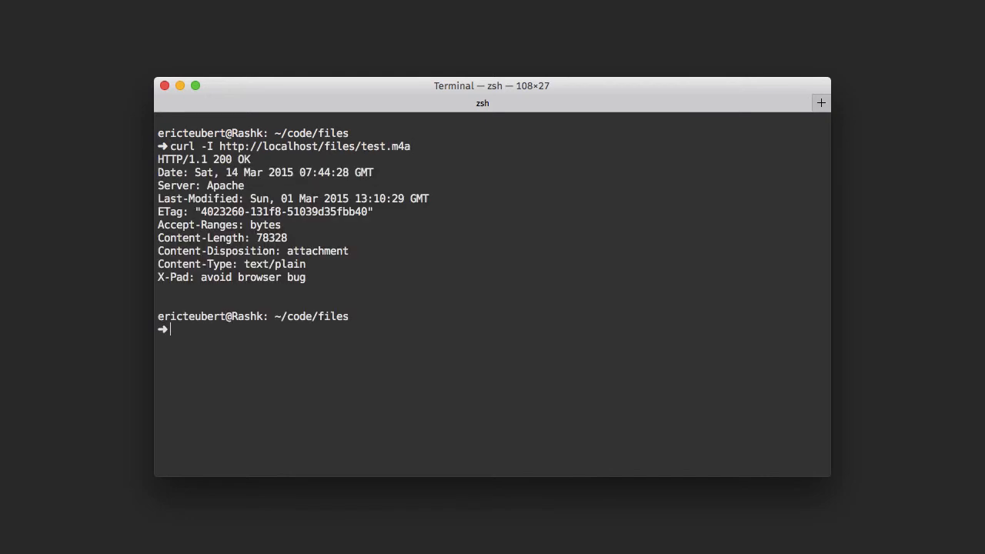
mouse_move(150, 315)
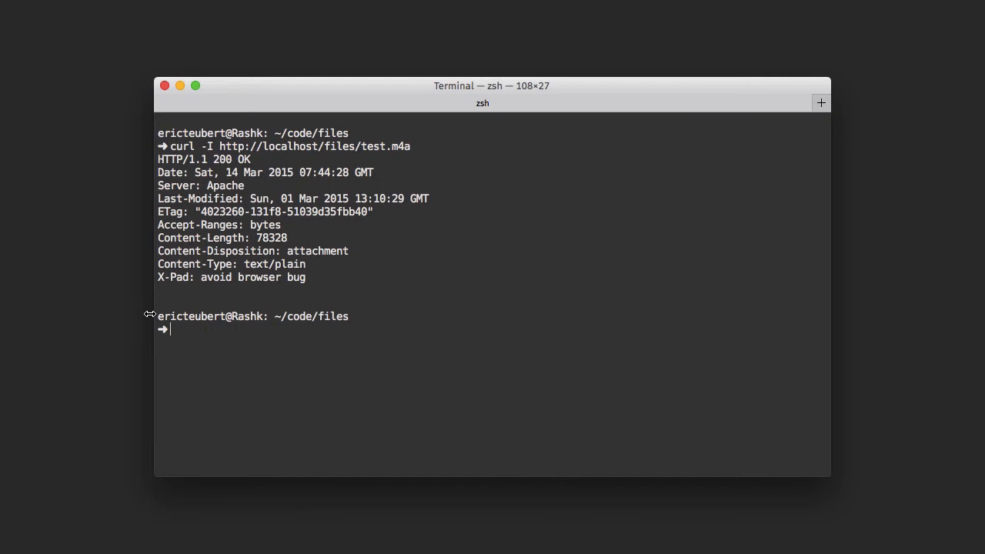
Inspect test.m4a's curl headers, highlighting the text/plain content type
double_click(180, 264)
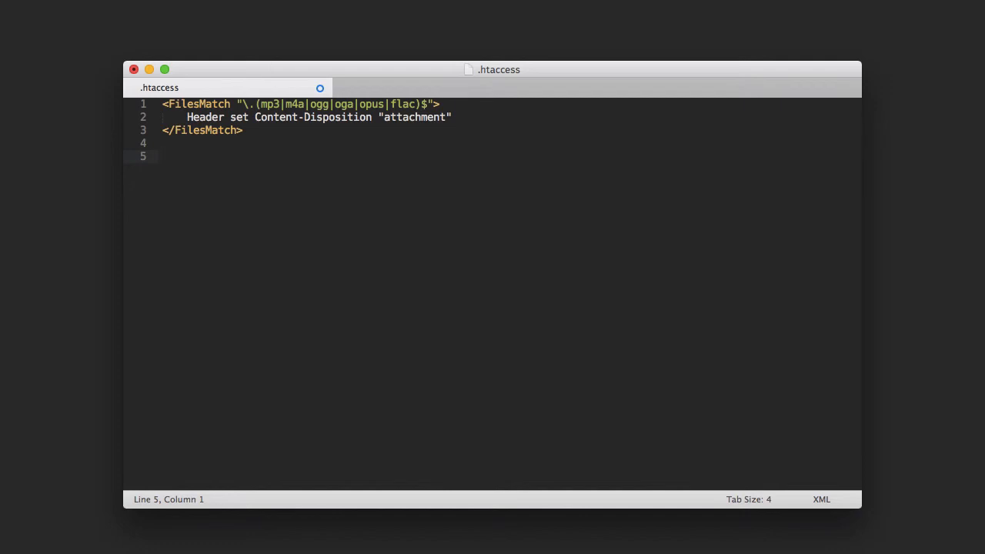
Add AddType lines starting with 'AddType audio/mpeg mp3', covering m4a, ogg/oga, opus and flac, and save
type("AddType audio/mpeg mp3")
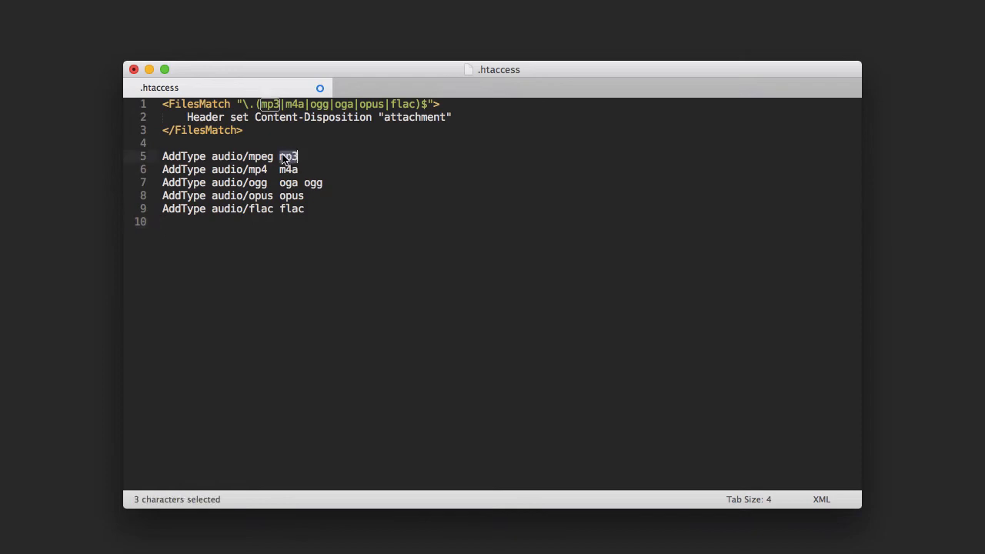
double_click(241, 156)
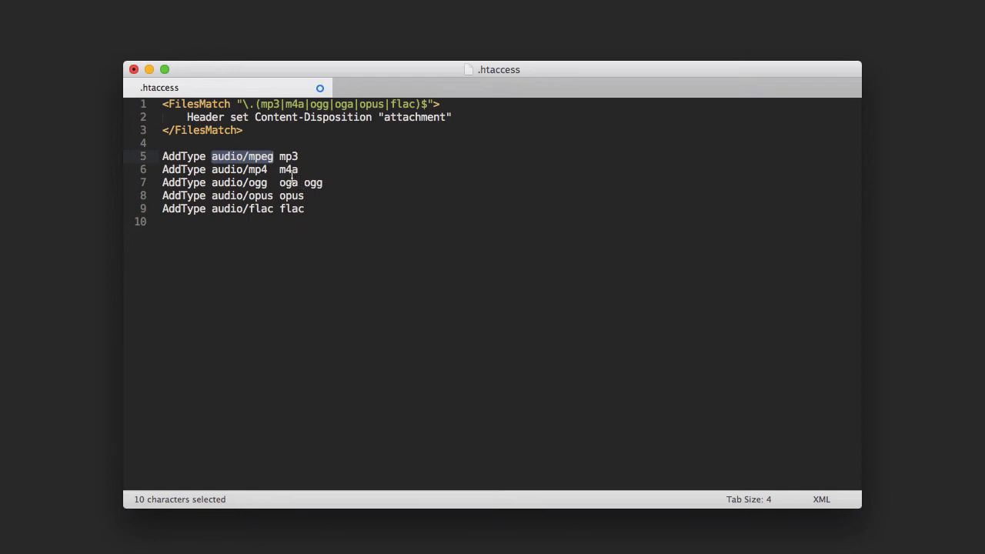
double_click(288, 169)
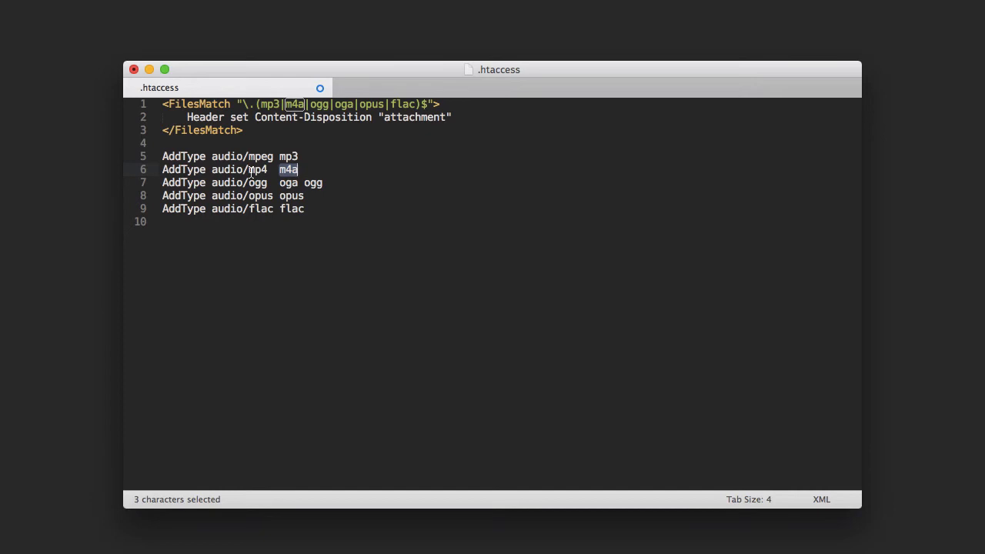
key("cmd+s")
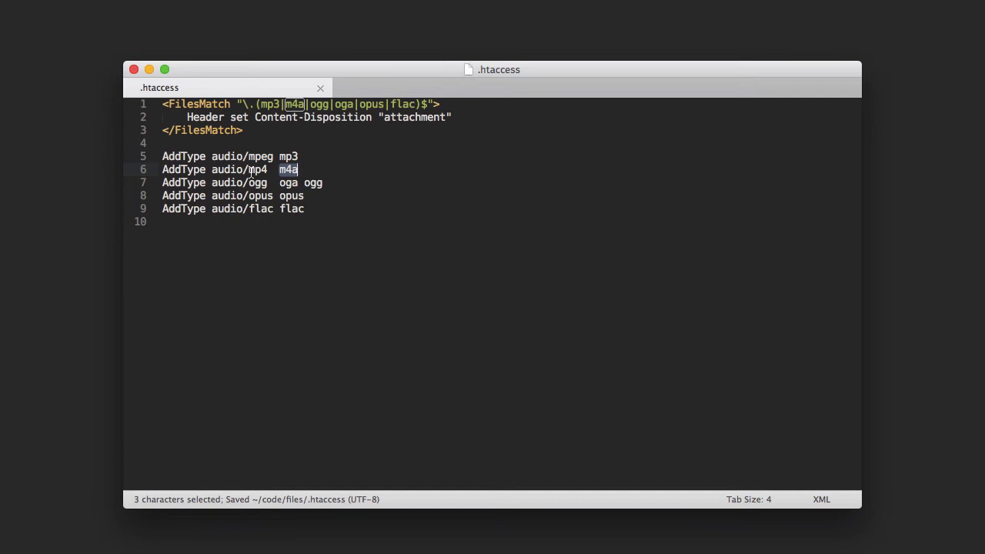